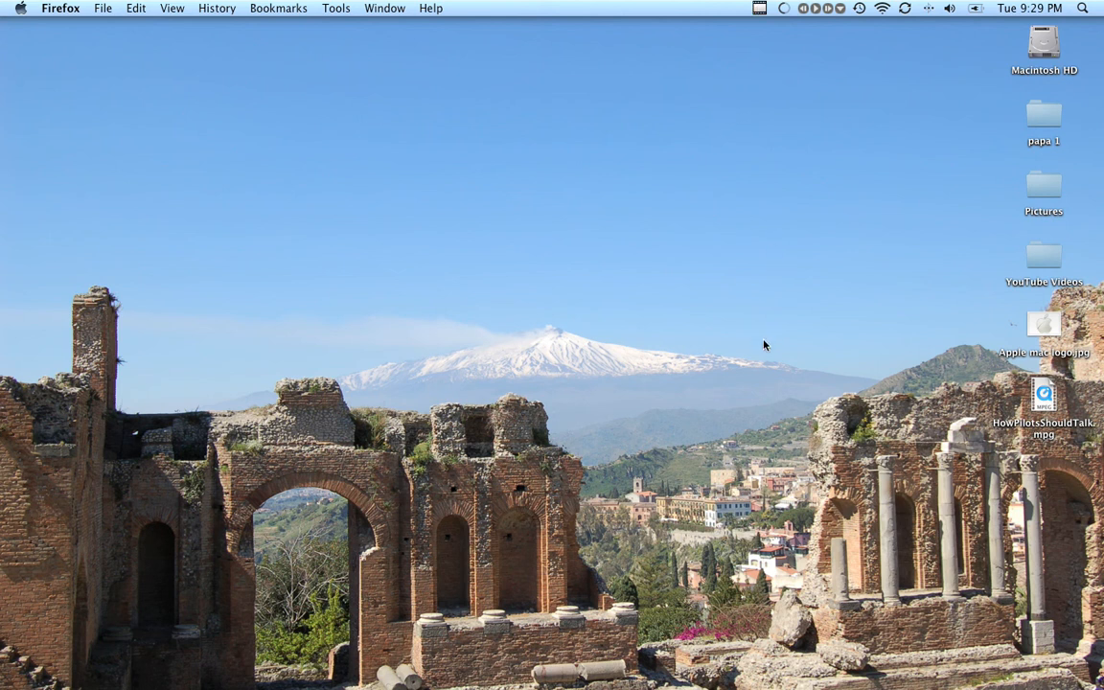
{"action": "mouse_move", "coordinate": [734, 270]}
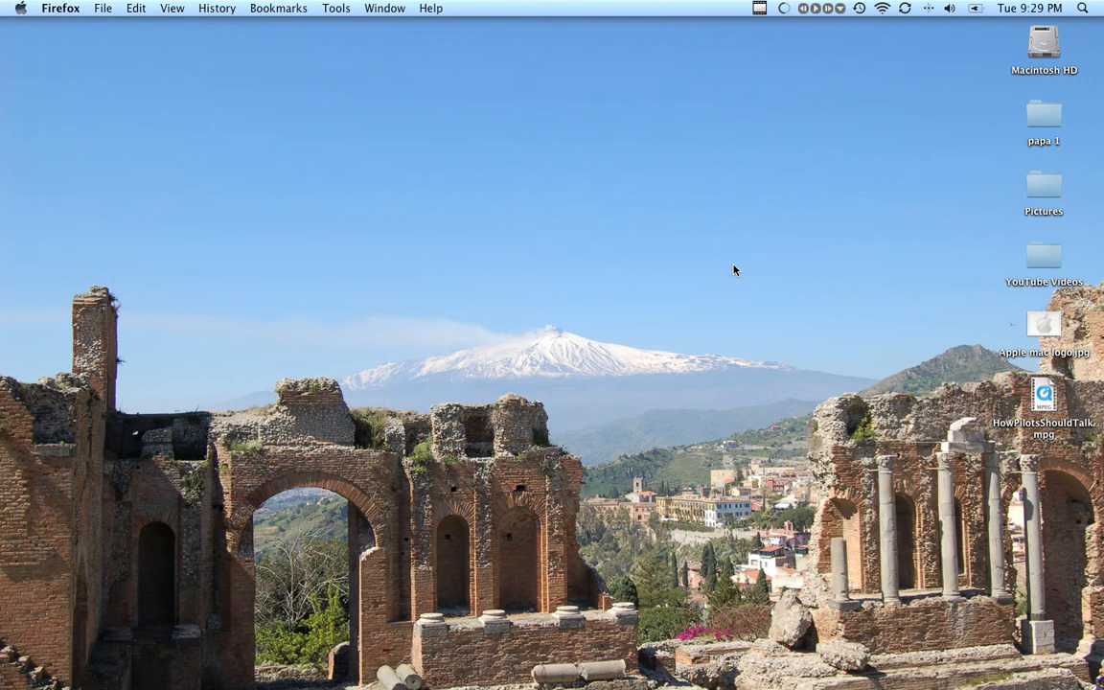
{"action": "mouse_move", "coordinate": [763, 15]}
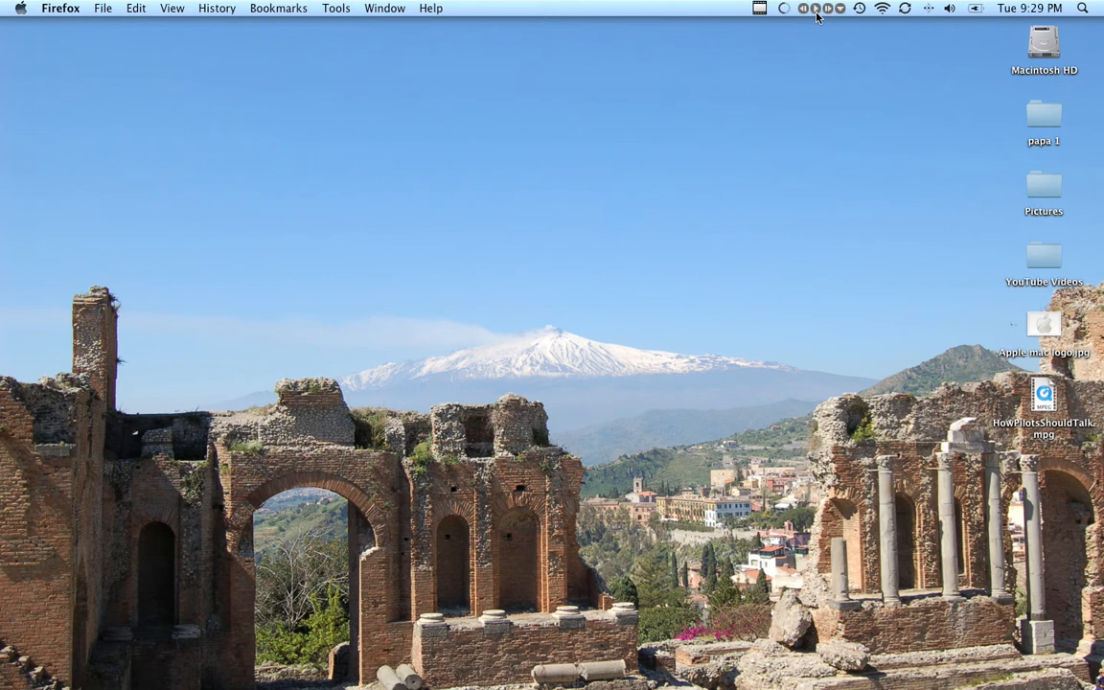
{"action": "mouse_move", "coordinate": [591, 590]}
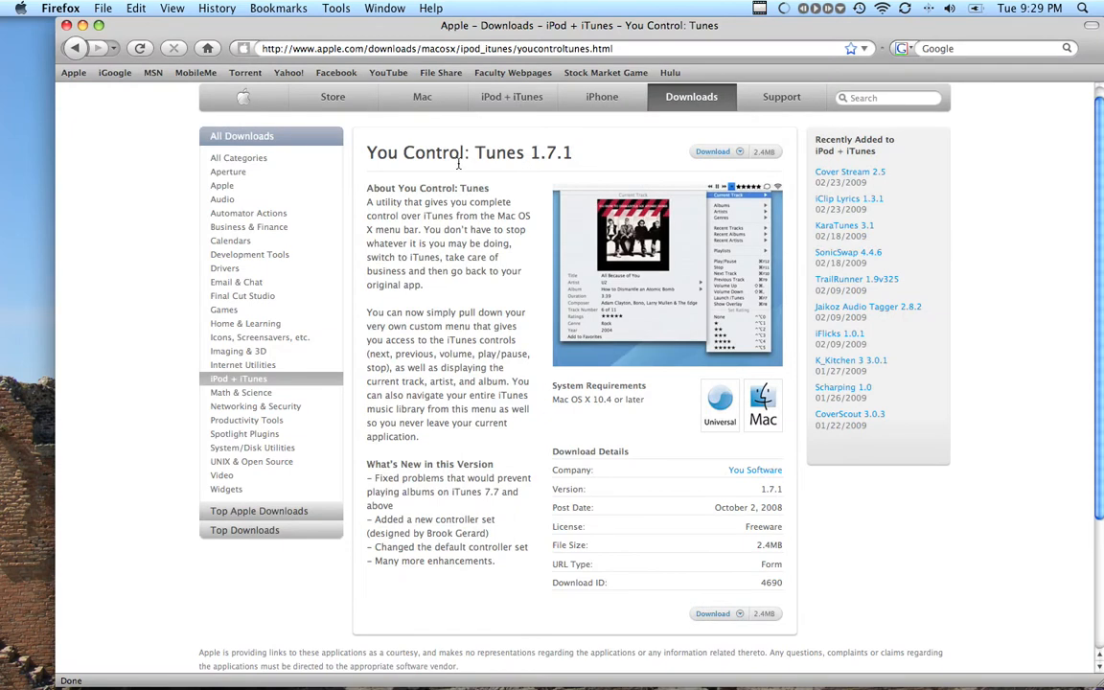
{"action": "mouse_move", "coordinate": [498, 161]}
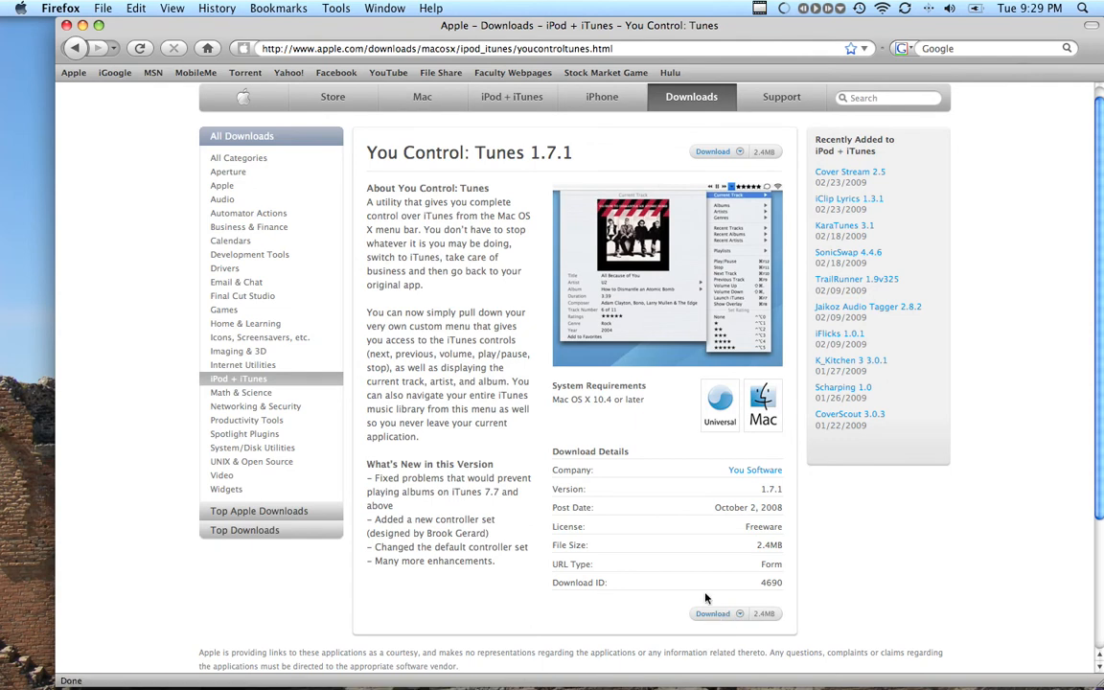
{"action": "mouse_move", "coordinate": [832, 14]}
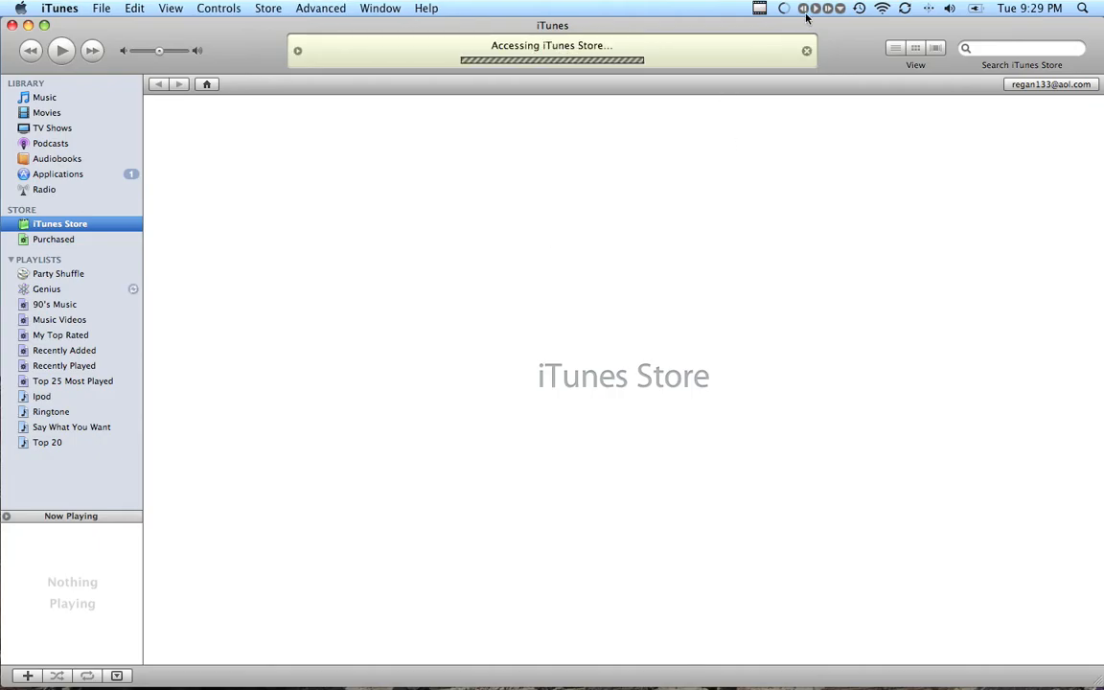
Open the Top 20 playlist from the iTunes sidebar.
{"action": "left_click", "coordinate": [47, 441]}
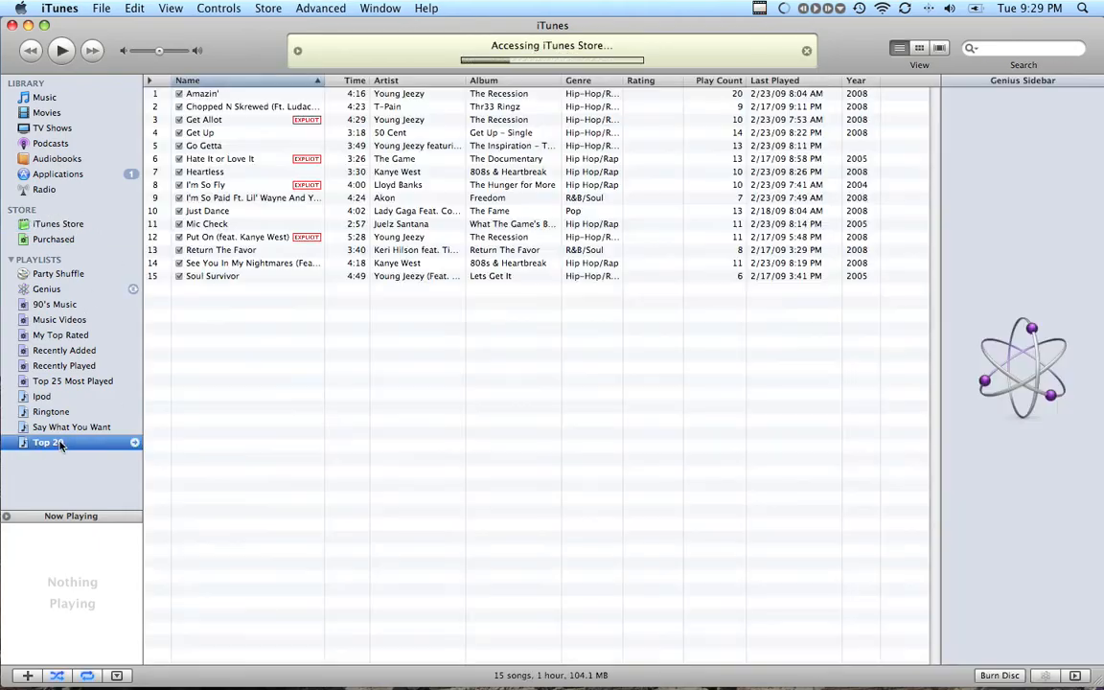
Play Just Dance, then pause playback from the menu bar once Go Getta starts.
{"action": "left_click", "coordinate": [207, 210]}
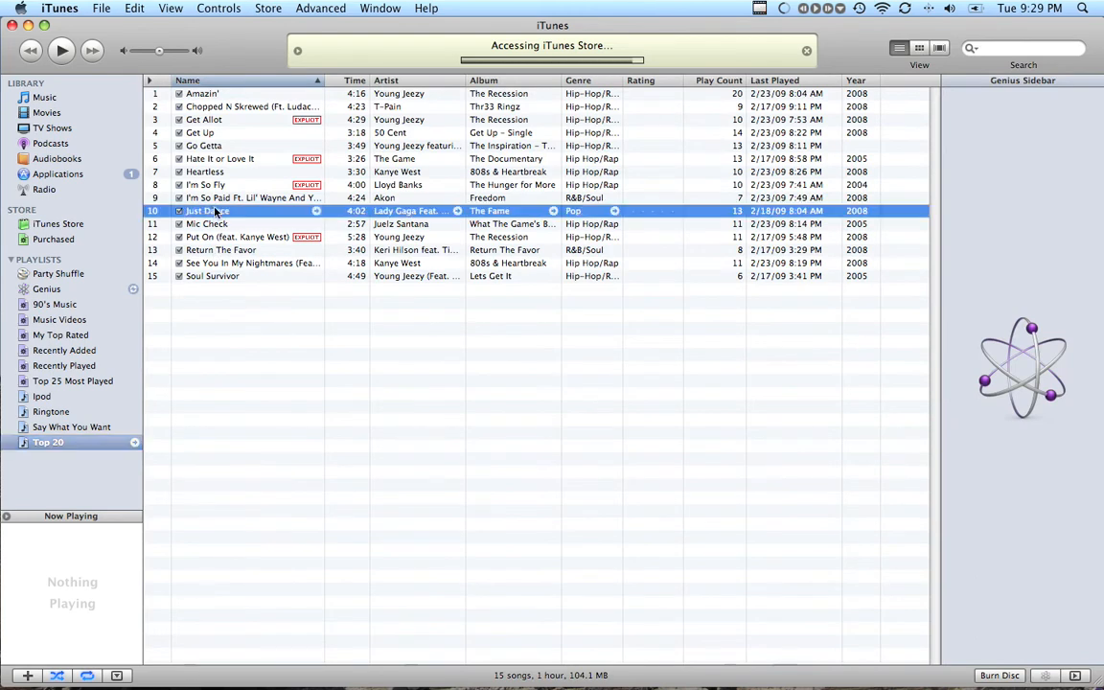
{"action": "double_click", "coordinate": [239, 197]}
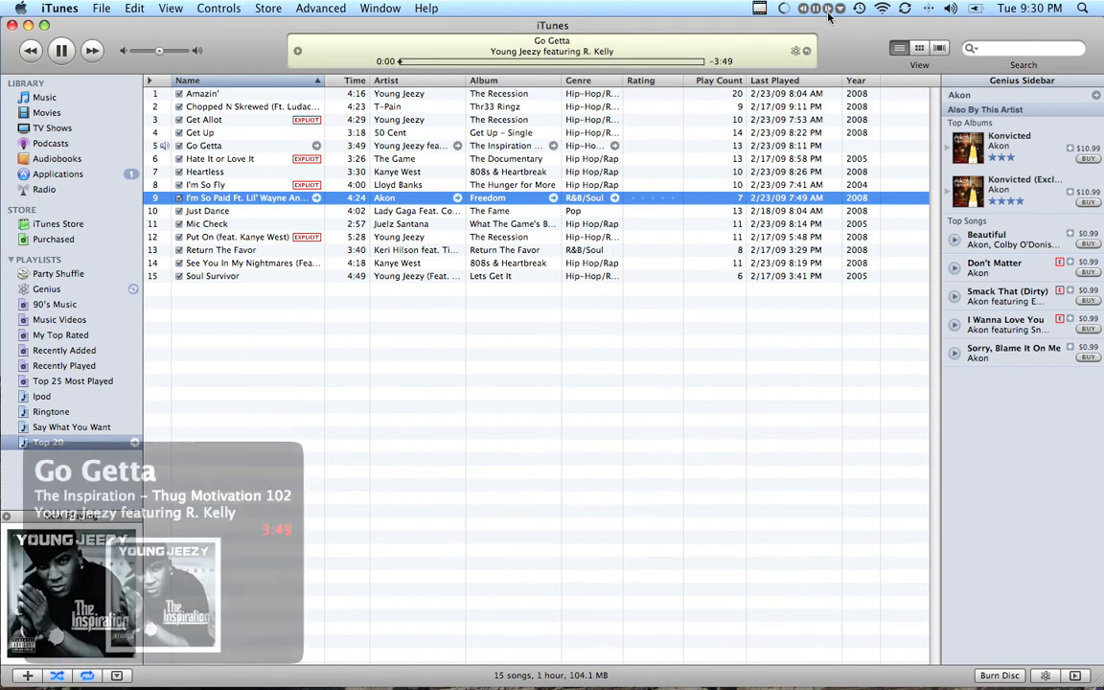
{"action": "left_click", "coordinate": [61, 50]}
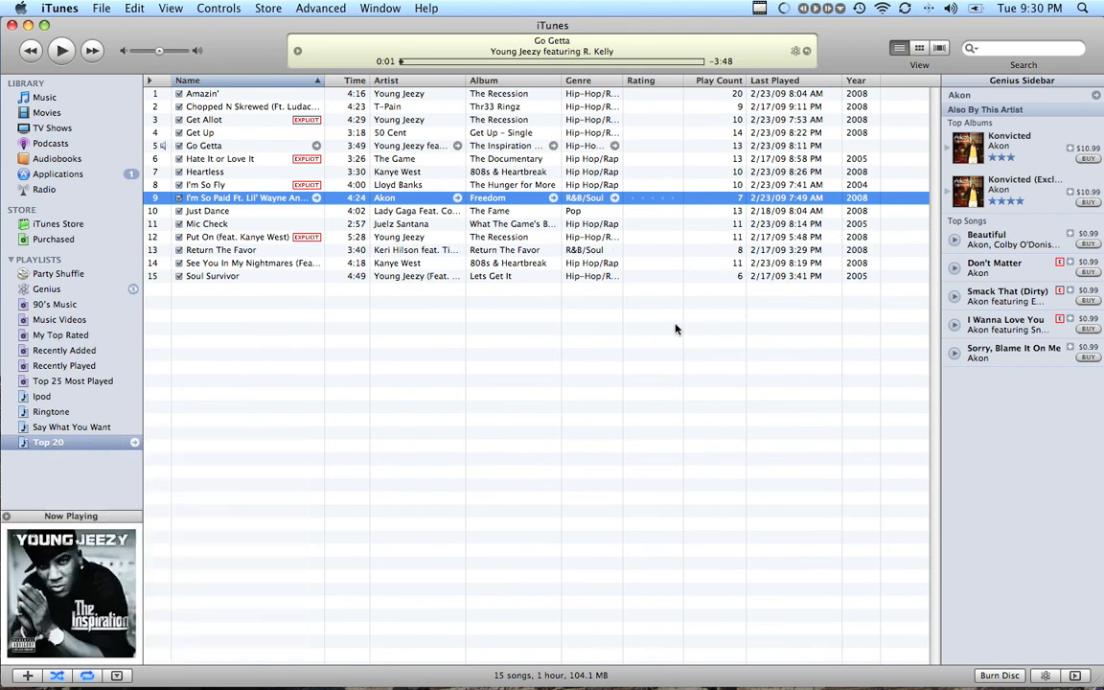